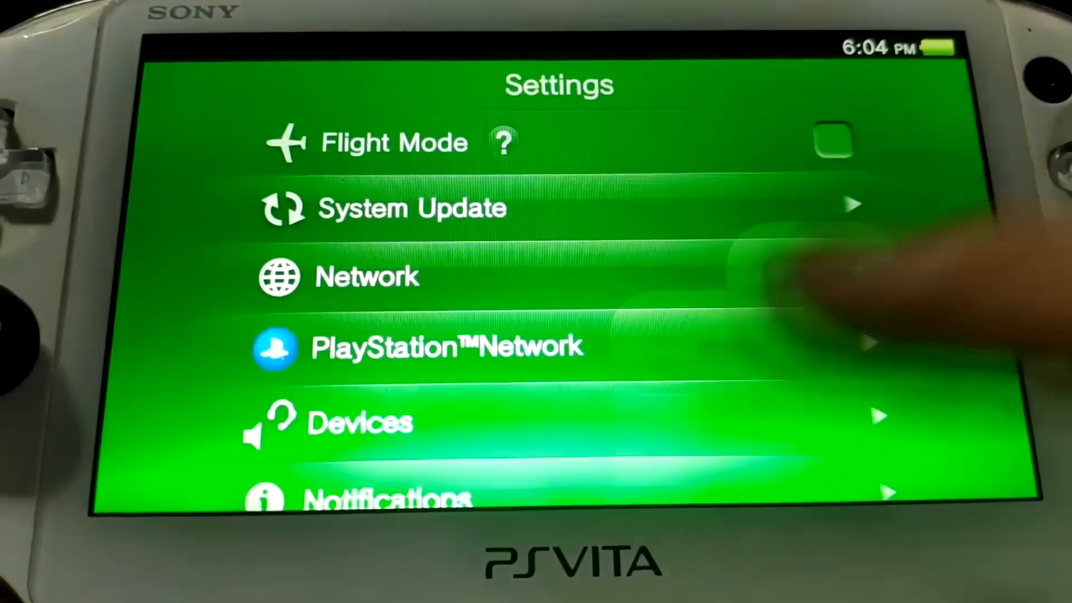
- View System Information under the System group of Settings
{"action": "scroll", "scroll_direction": "down", "scroll_amount": 3}
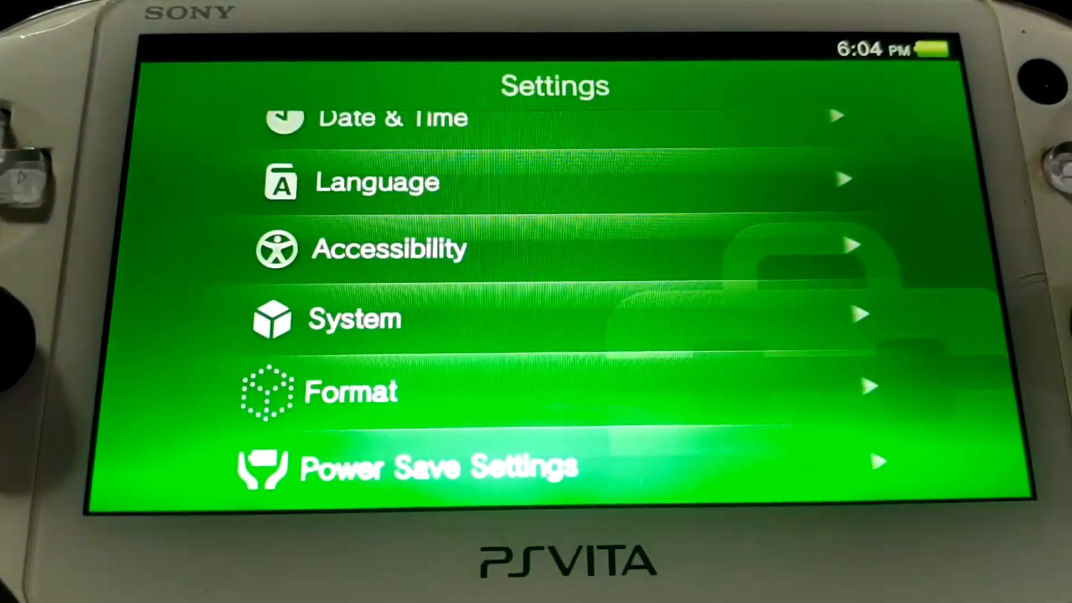
{"action": "left_click", "coordinate": [353, 318]}
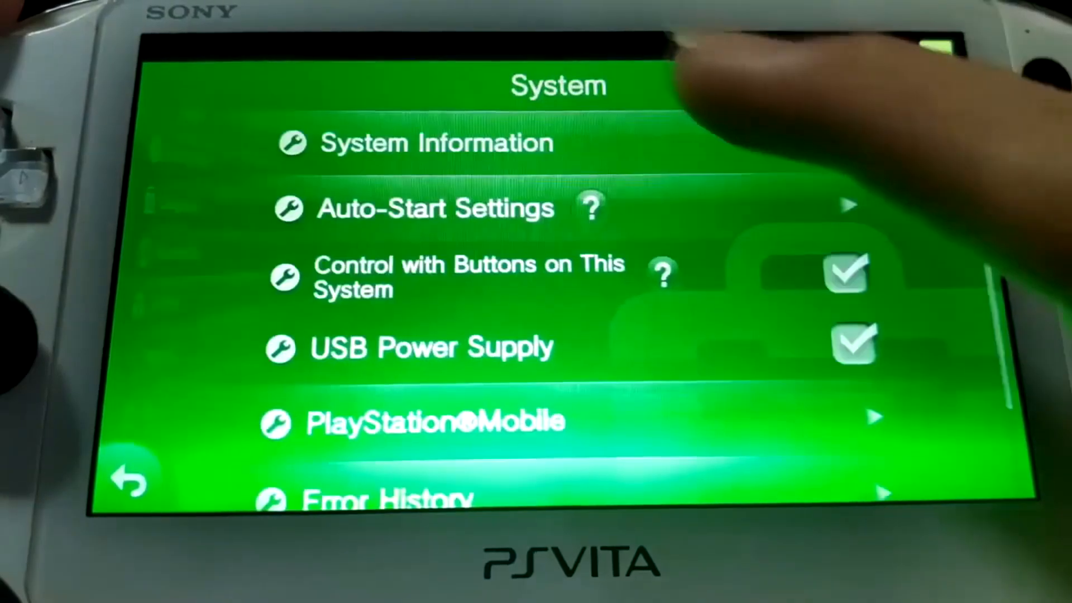
{"action": "left_click", "coordinate": [434, 142]}
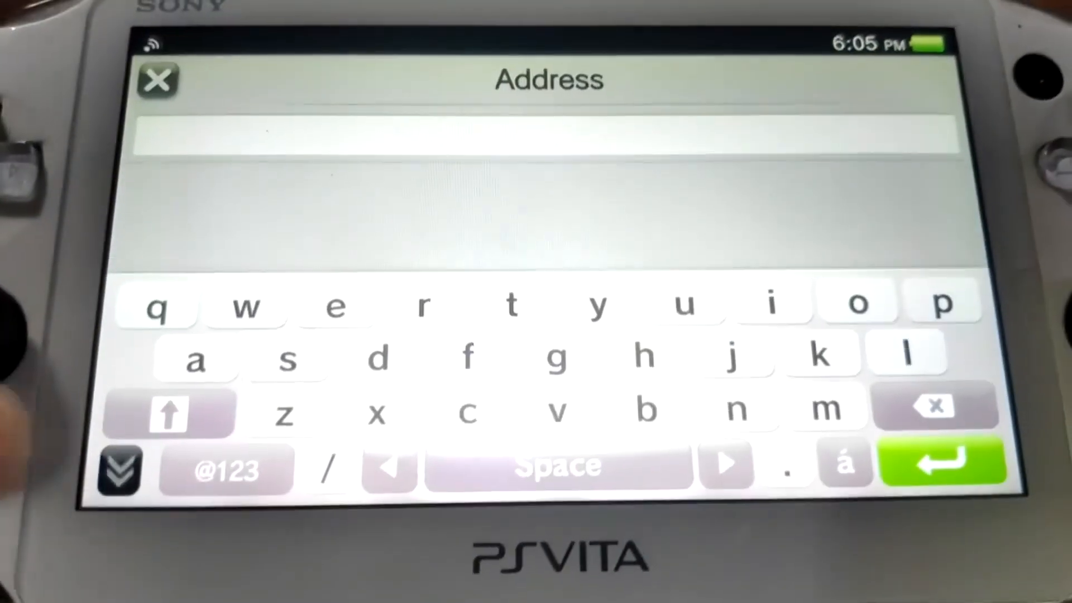
- Enter jailbreak.psp2.dev in the address bar and unlock via the HENlo page
{"action": "type", "text": "jailbre"}
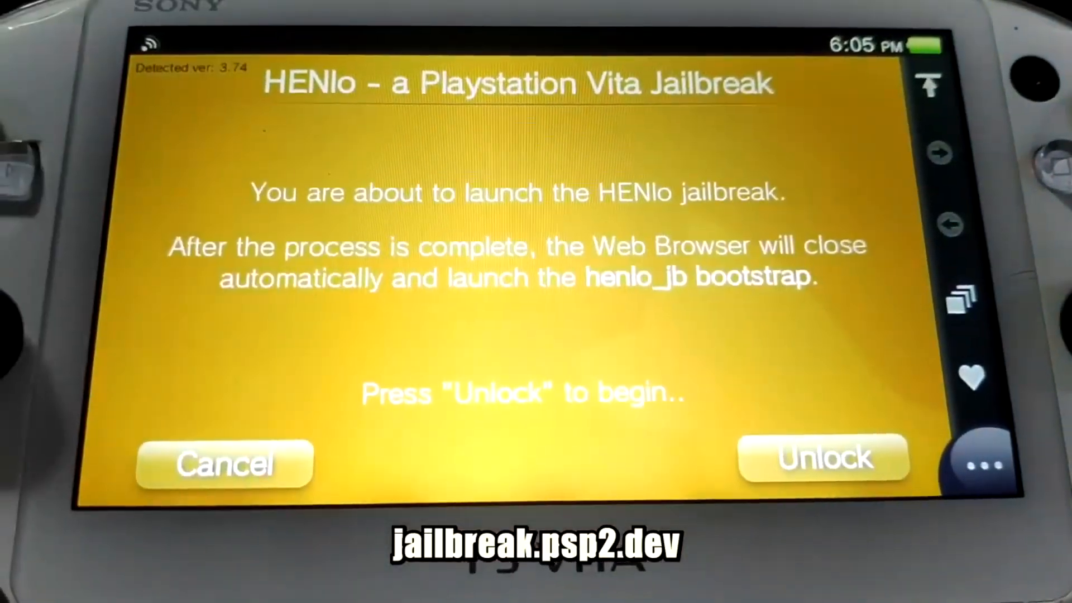
{"action": "left_click", "coordinate": [824, 458]}
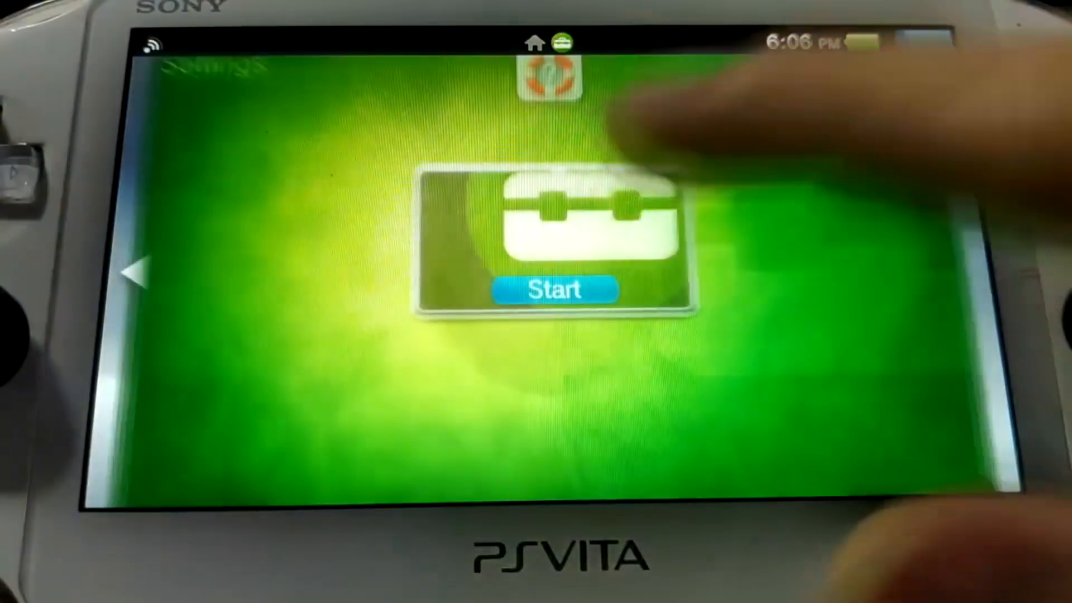
- Enable Unsafe Homebrew in HENkaku Settings and return home
{"action": "left_click", "coordinate": [552, 287]}
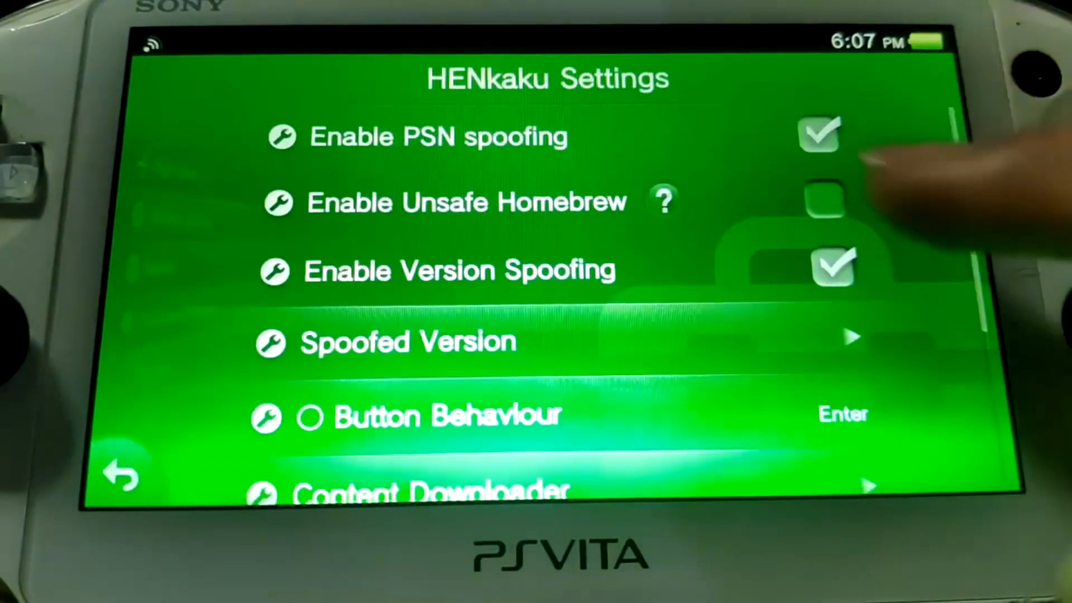
{"action": "left_click", "coordinate": [825, 201]}
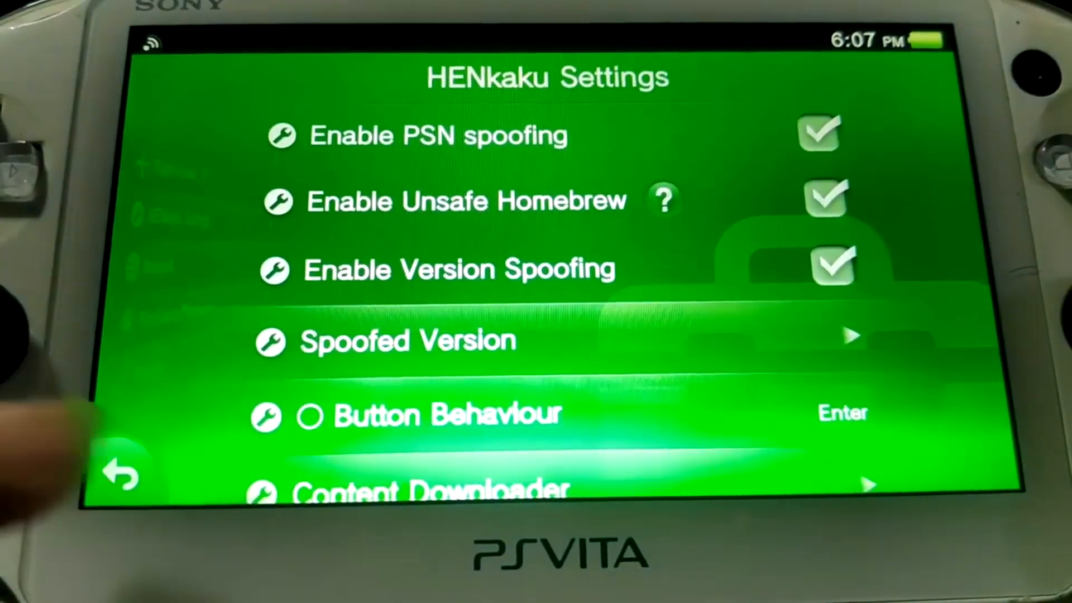
{"action": "left_click", "coordinate": [120, 473]}
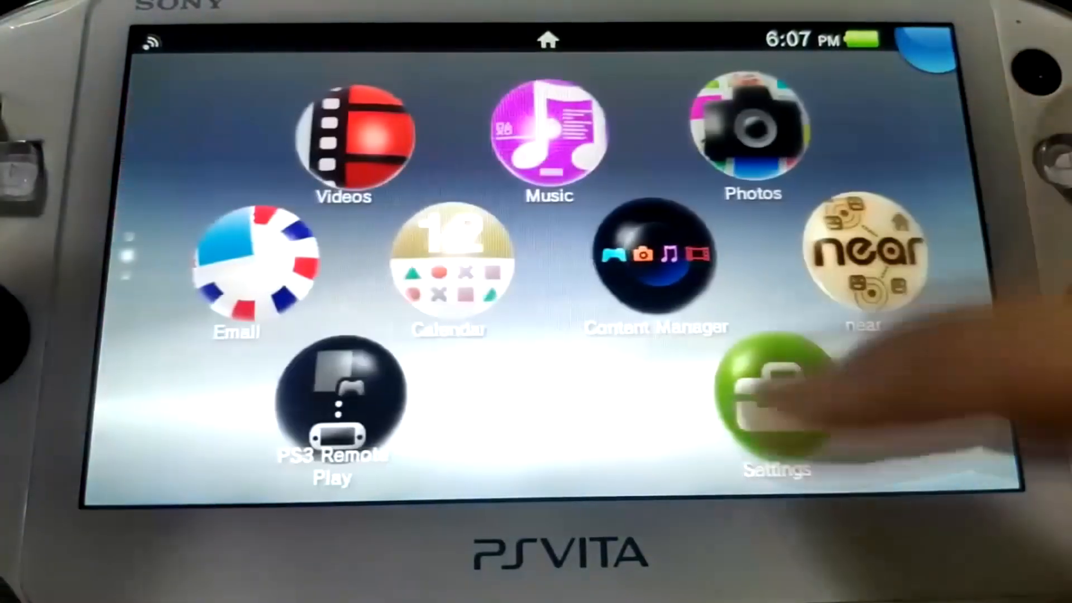
- Run modoru from VitaDeploy and confirm the 3.74-to-3.65 downgrade with enso
{"action": "left_click", "coordinate": [772, 397]}
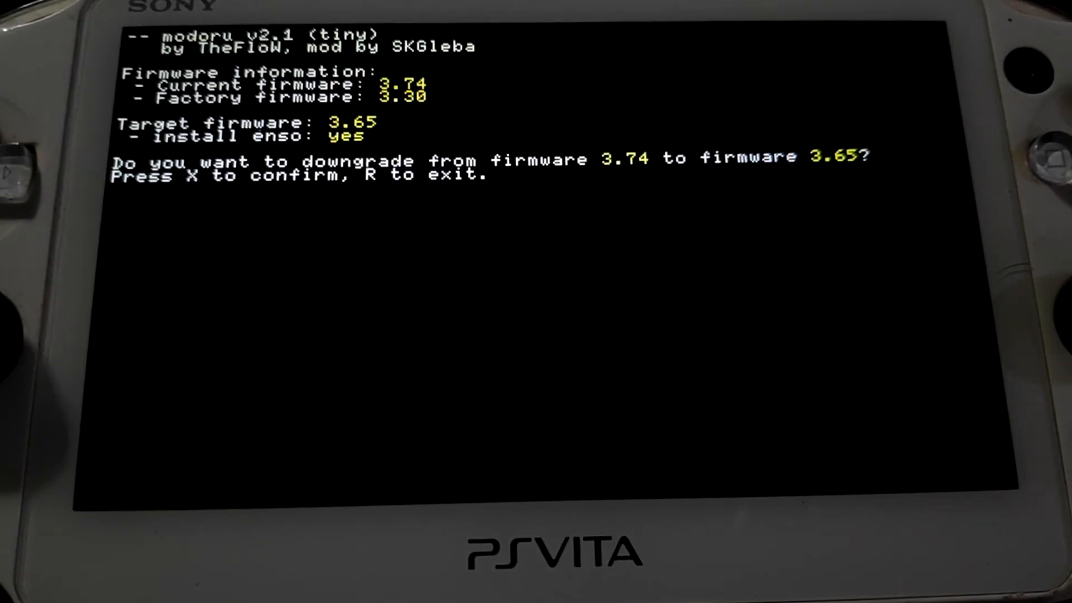
{"action": "key", "text": "x"}
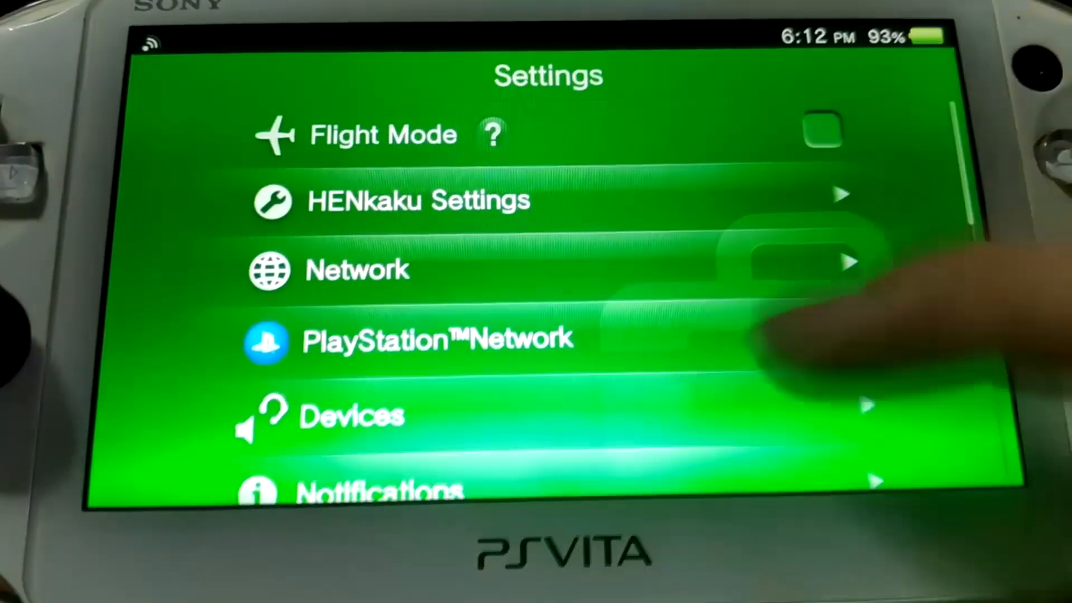
- Start VitaDeploy again and show its App downloader homebrew list
{"action": "scroll", "scroll_direction": "down", "scroll_amount": 3}
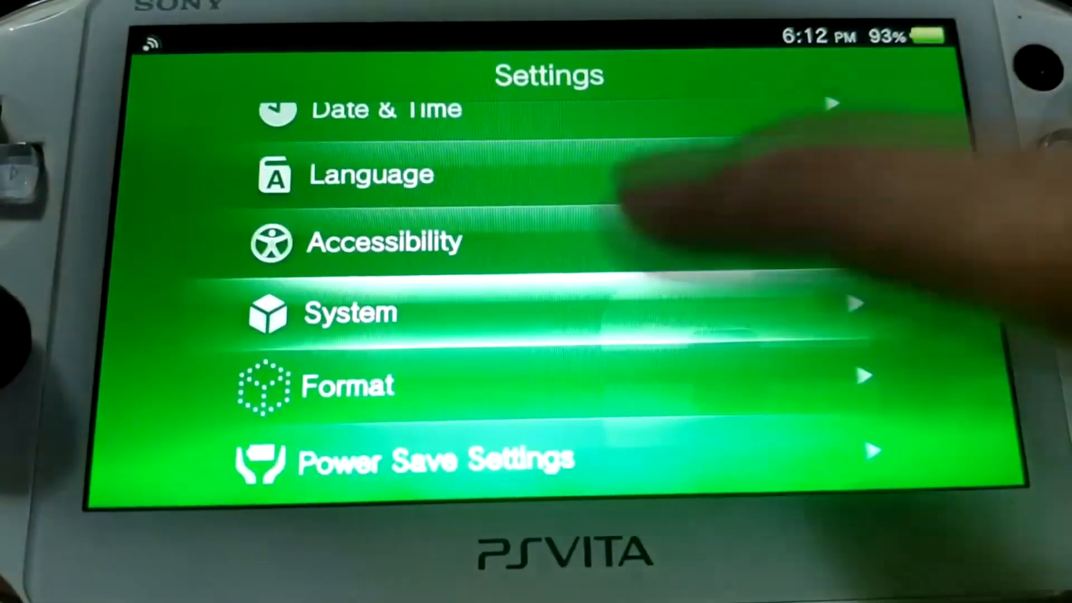
{"action": "left_click", "coordinate": [350, 312]}
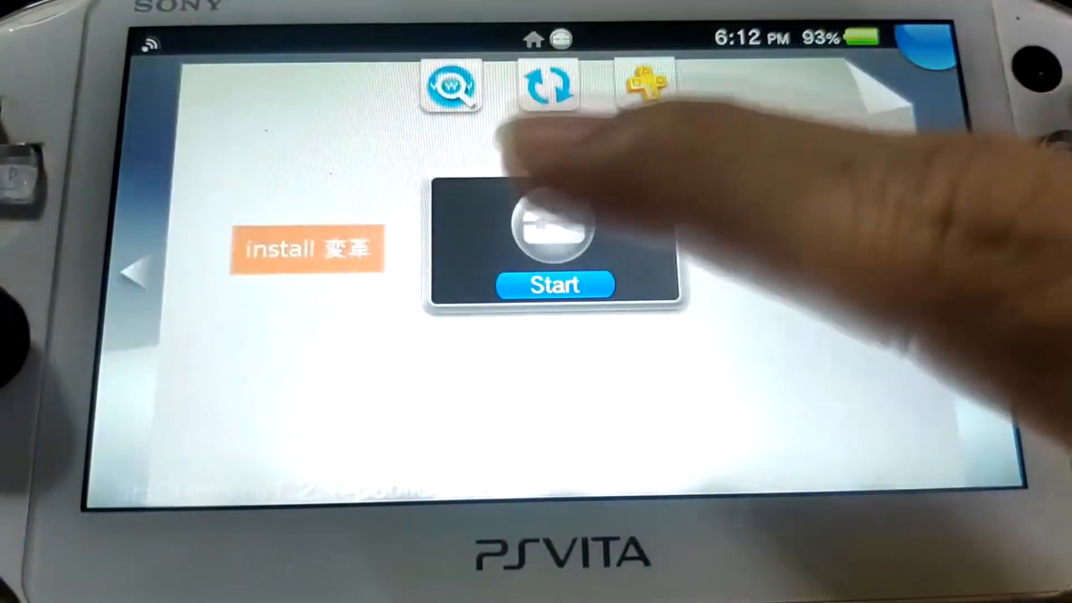
{"action": "left_click", "coordinate": [555, 284]}
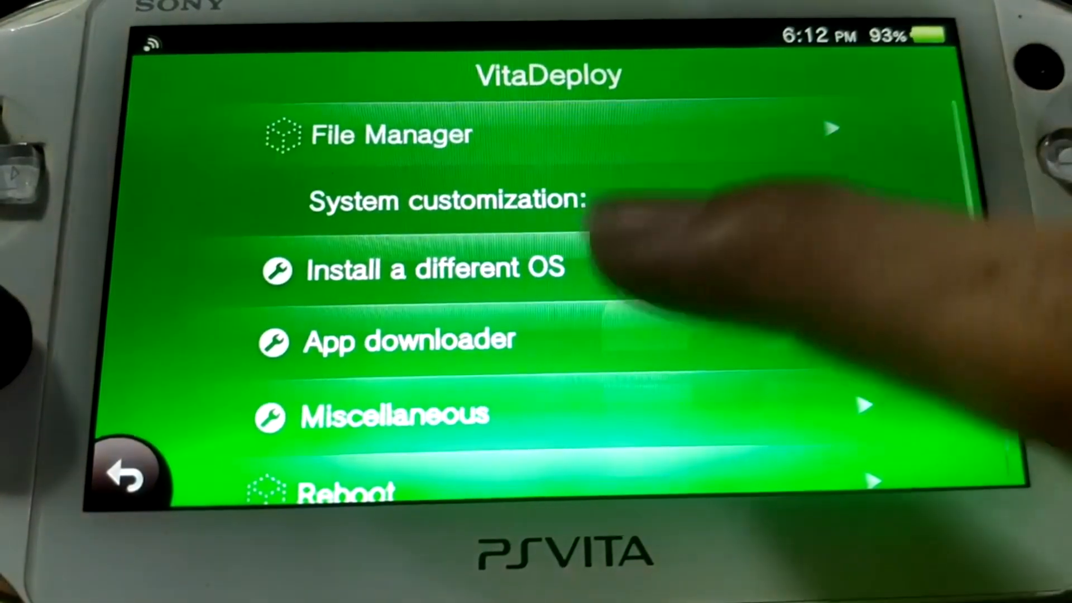
{"action": "left_click", "coordinate": [390, 340]}
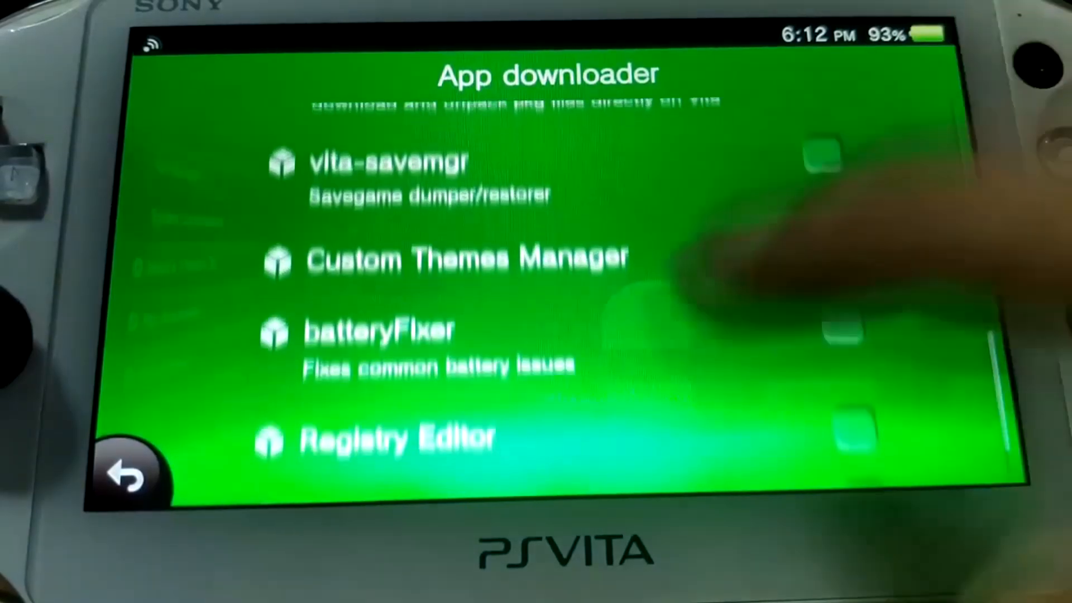
- Tick Adrenaline and PKGj in the App downloader list
{"action": "scroll", "scroll_direction": "down", "scroll_amount": 3}
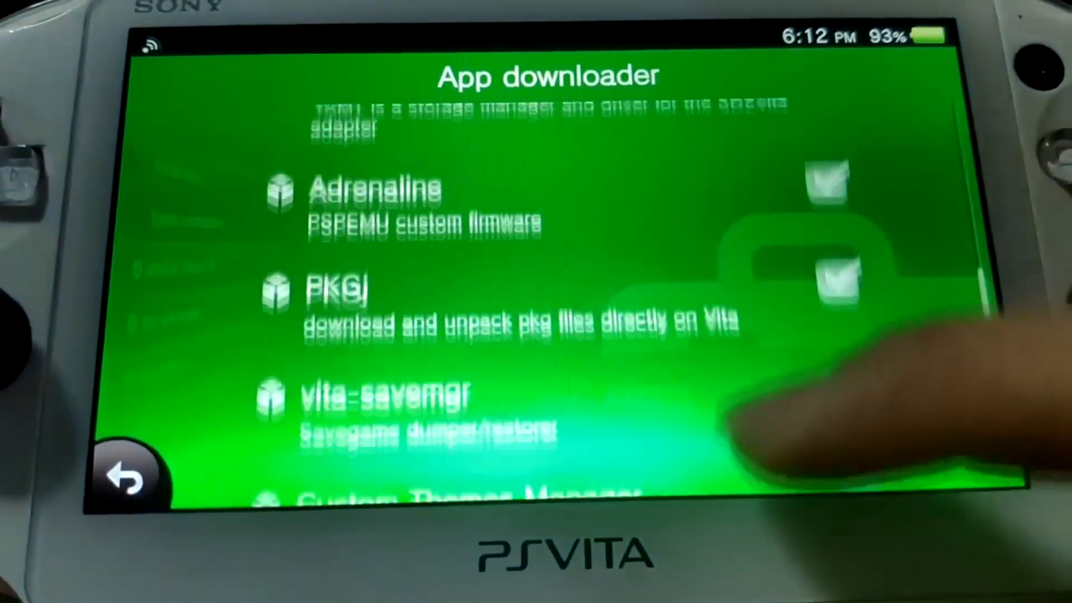
{"action": "scroll", "scroll_direction": "up", "scroll_amount": 3}
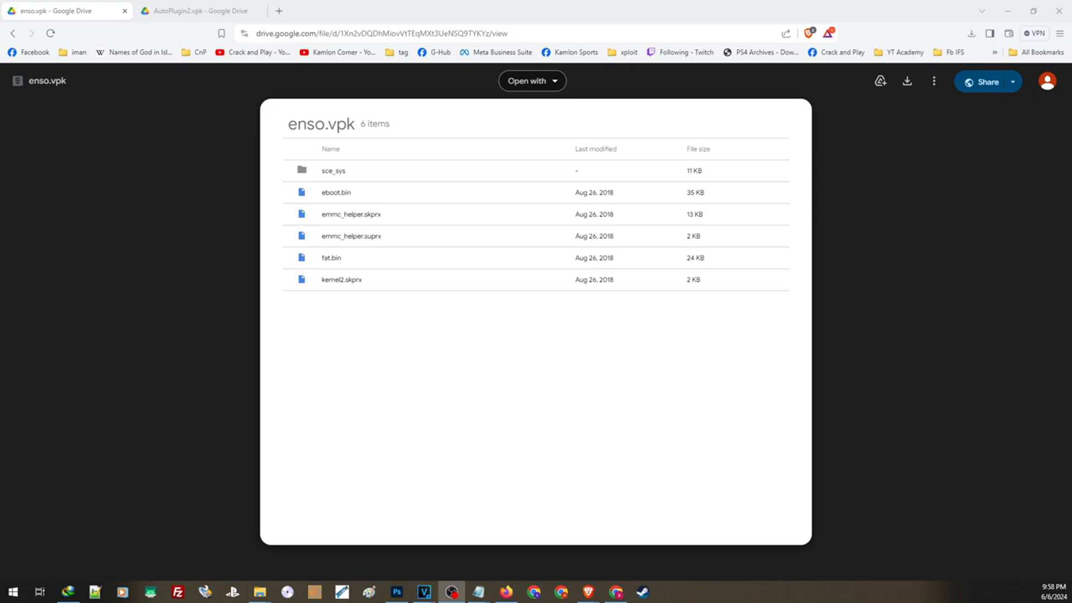
{"action": "mouse_move", "coordinate": [151, 119]}
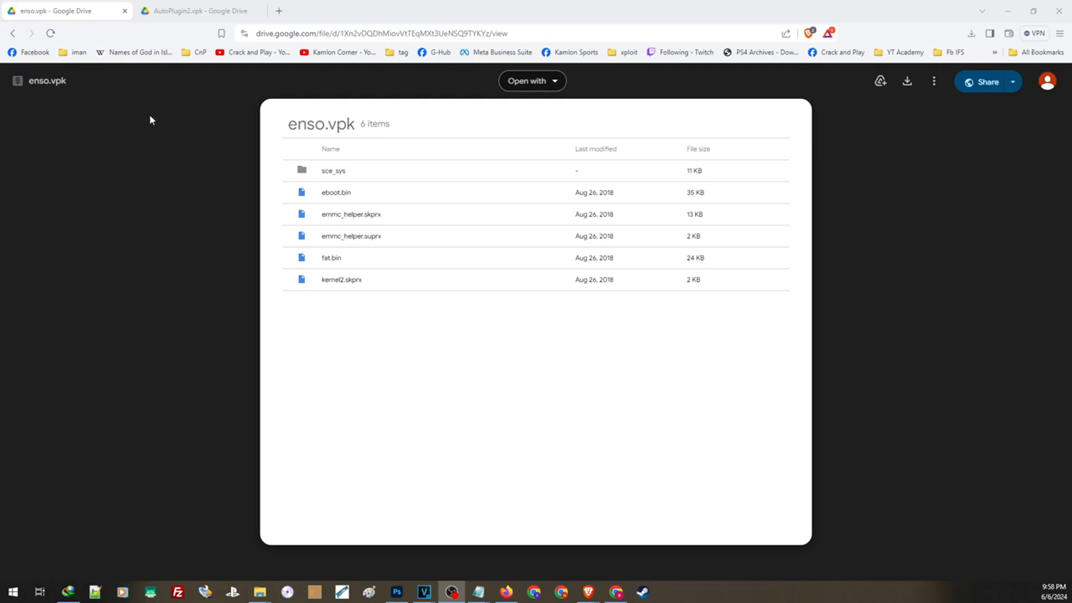
{"action": "mouse_move", "coordinate": [906, 77]}
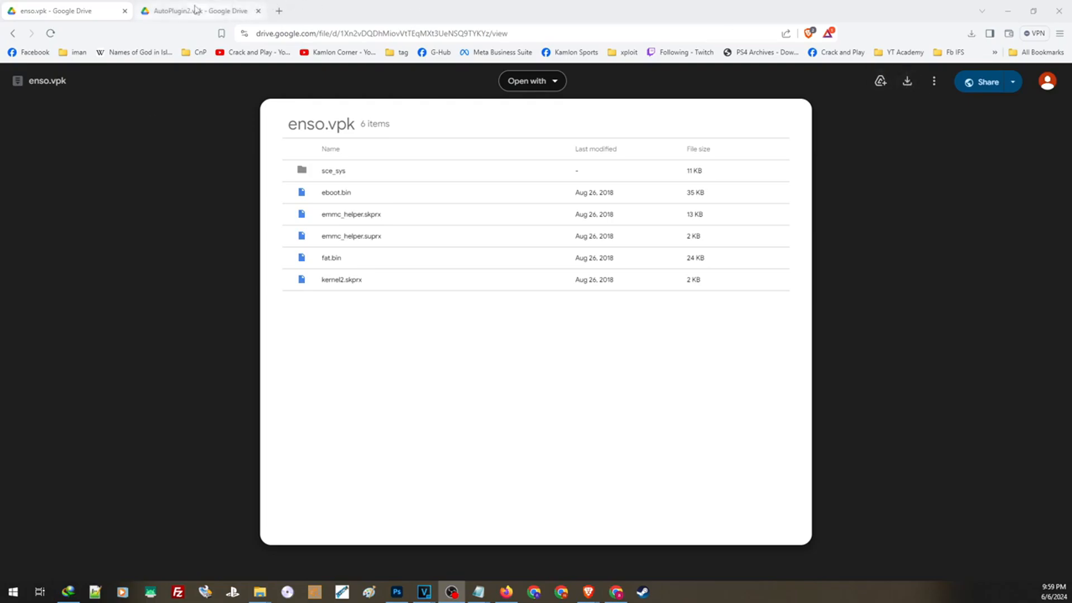
- Switch to the AutoPlugin2.vpk file in Google Drive to see its eleven items
{"action": "left_click", "coordinate": [199, 10]}
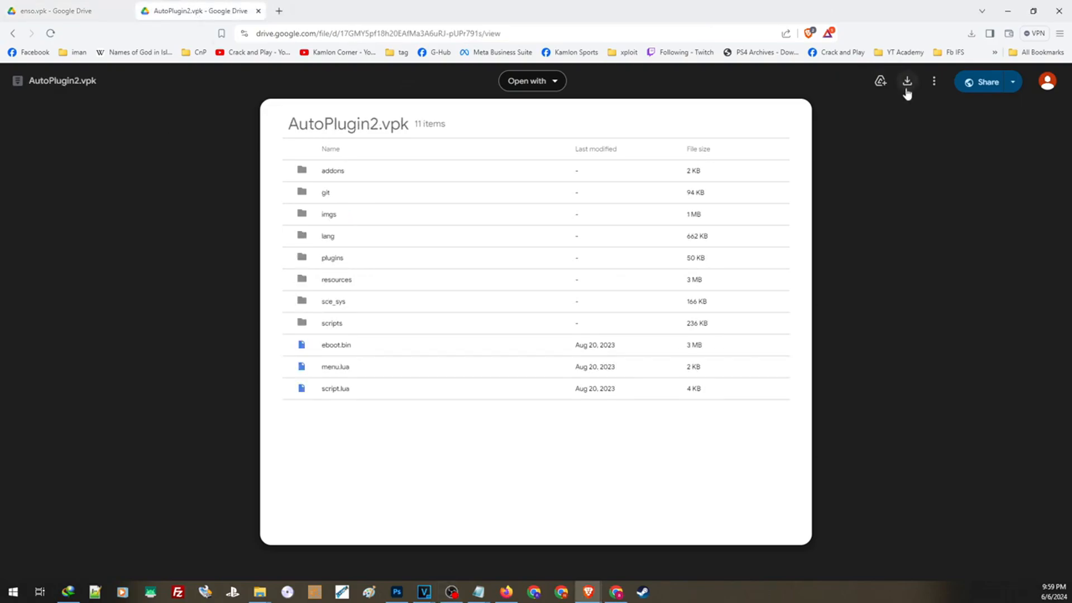
{"action": "mouse_move", "coordinate": [349, 90]}
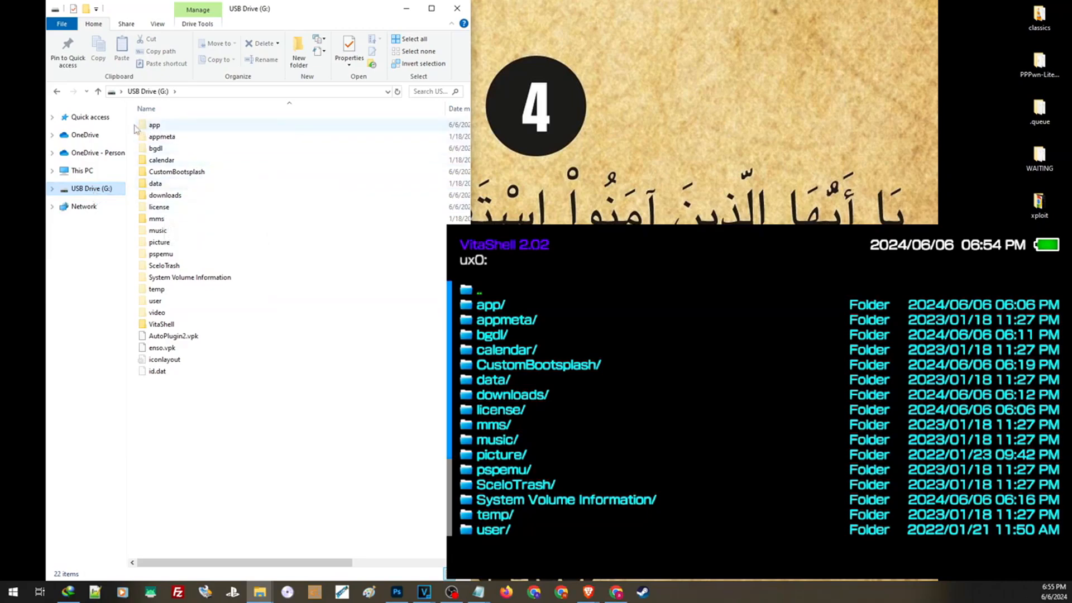
- Select the app folder on the USB drive and bring up Folder Options
{"action": "left_click", "coordinate": [154, 126]}
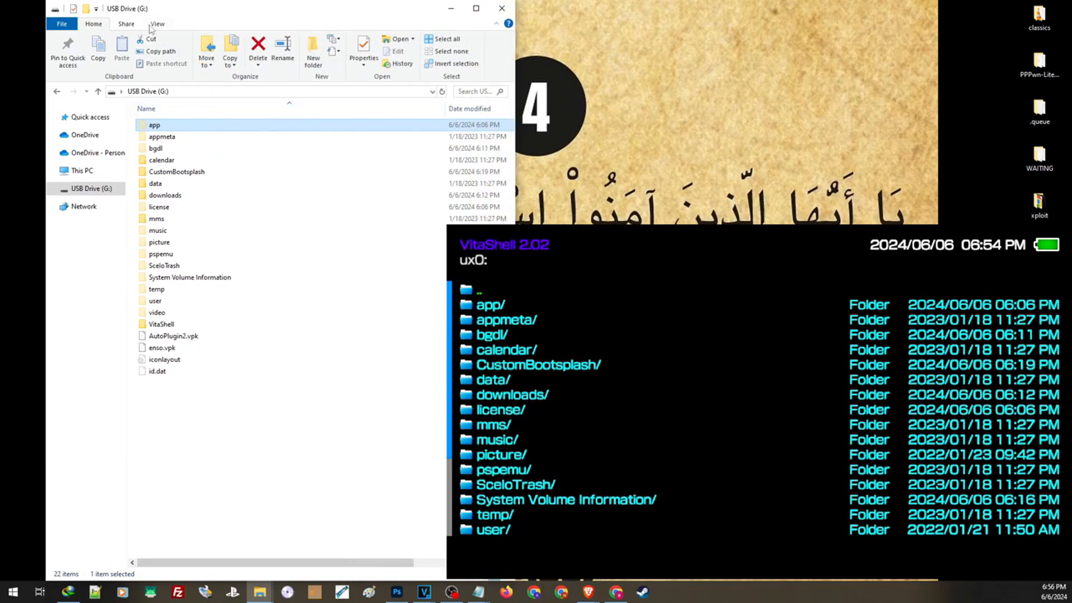
{"action": "left_click", "coordinate": [156, 24]}
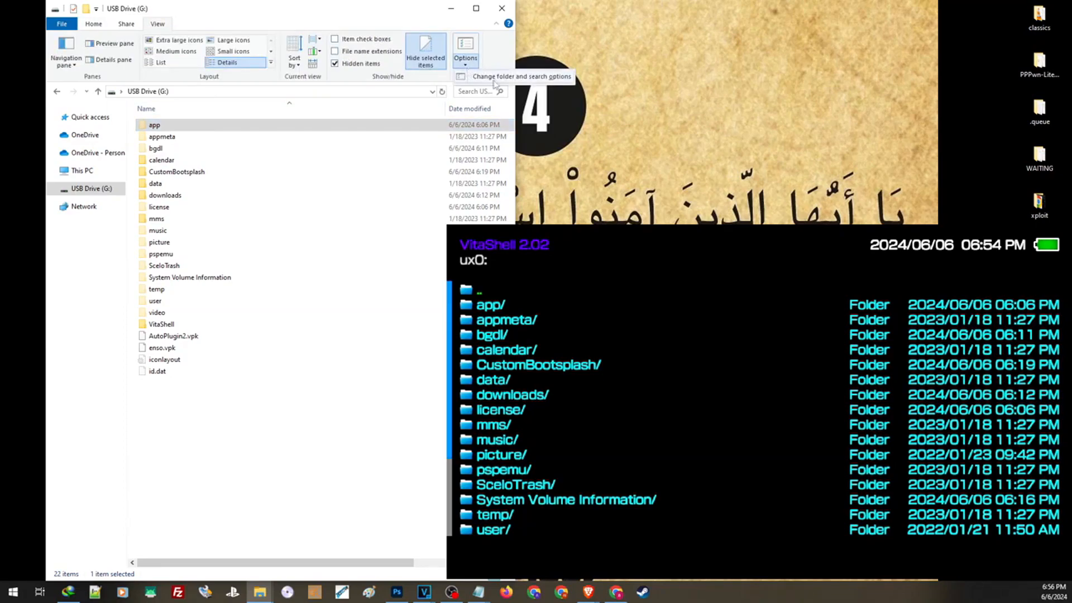
{"action": "left_click", "coordinate": [466, 47]}
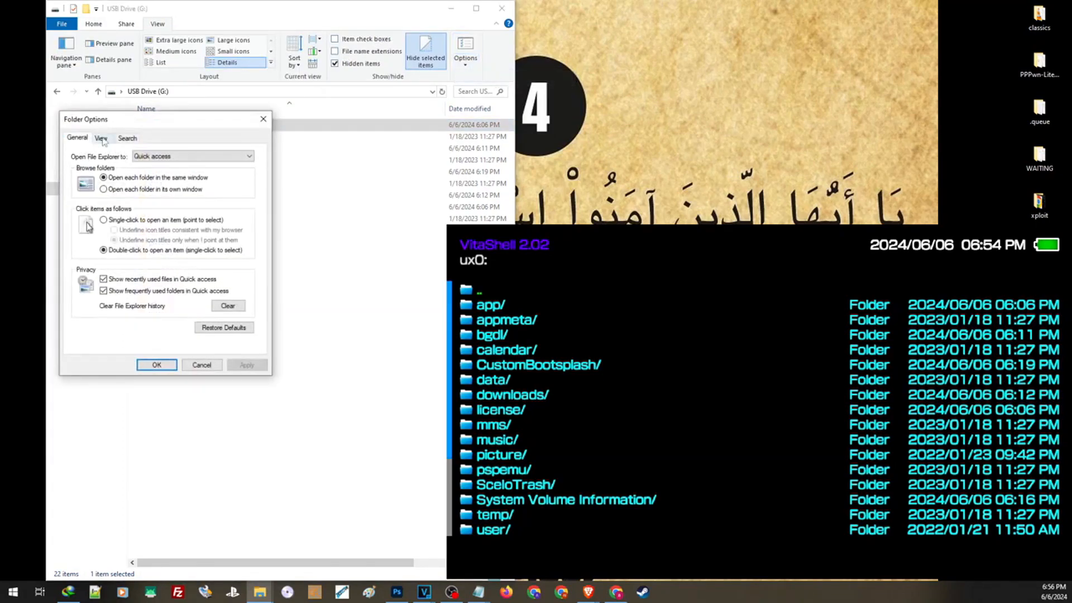
- Choose 'Show hidden files, folders, and drives' and apply it
{"action": "left_click", "coordinate": [100, 137]}
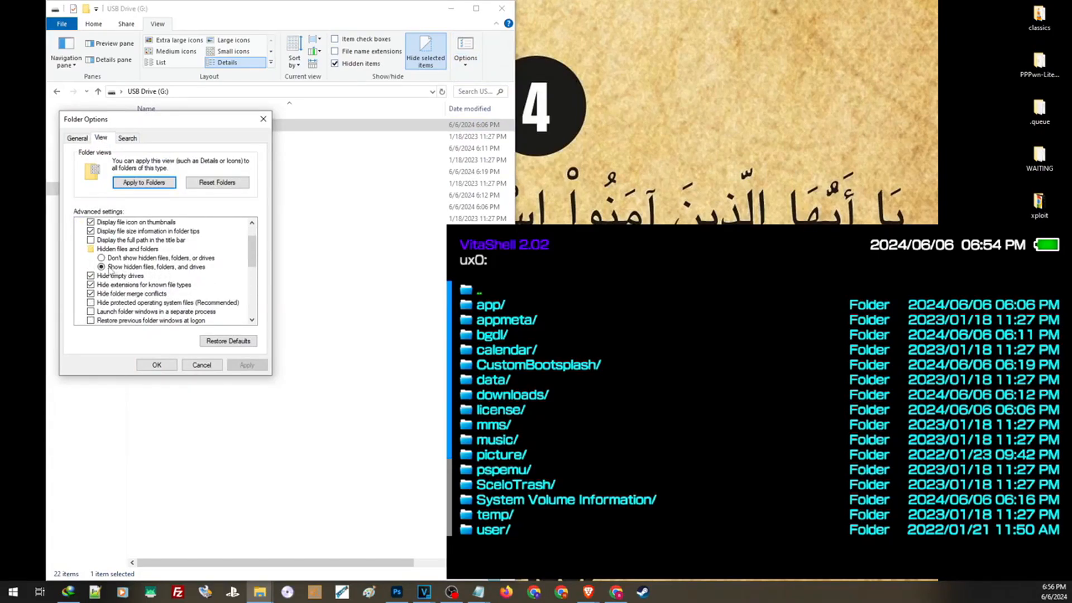
{"action": "left_click", "coordinate": [101, 267]}
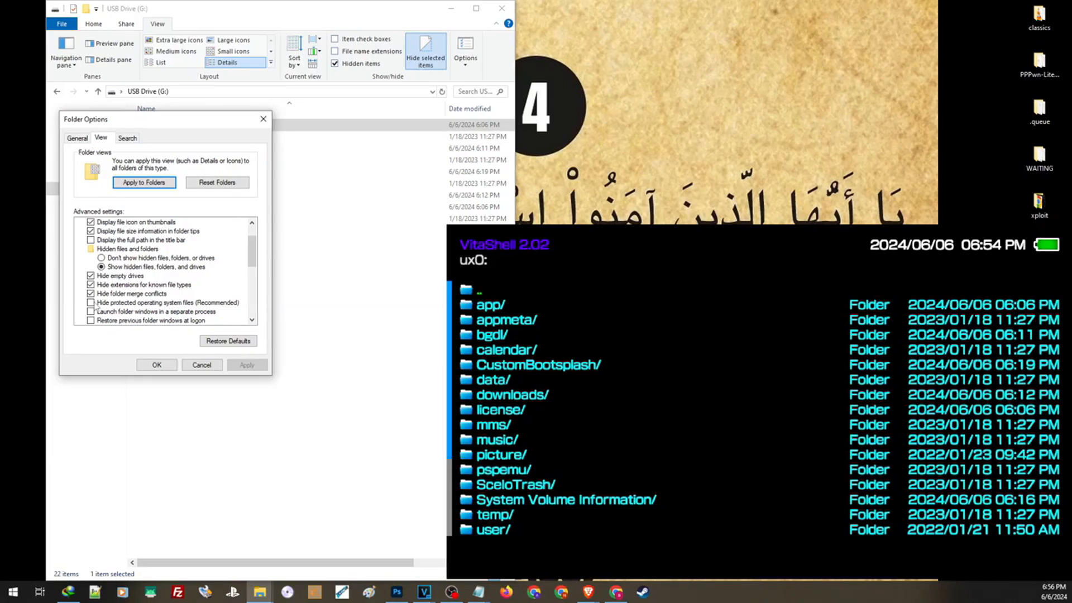
{"action": "left_click", "coordinate": [157, 364]}
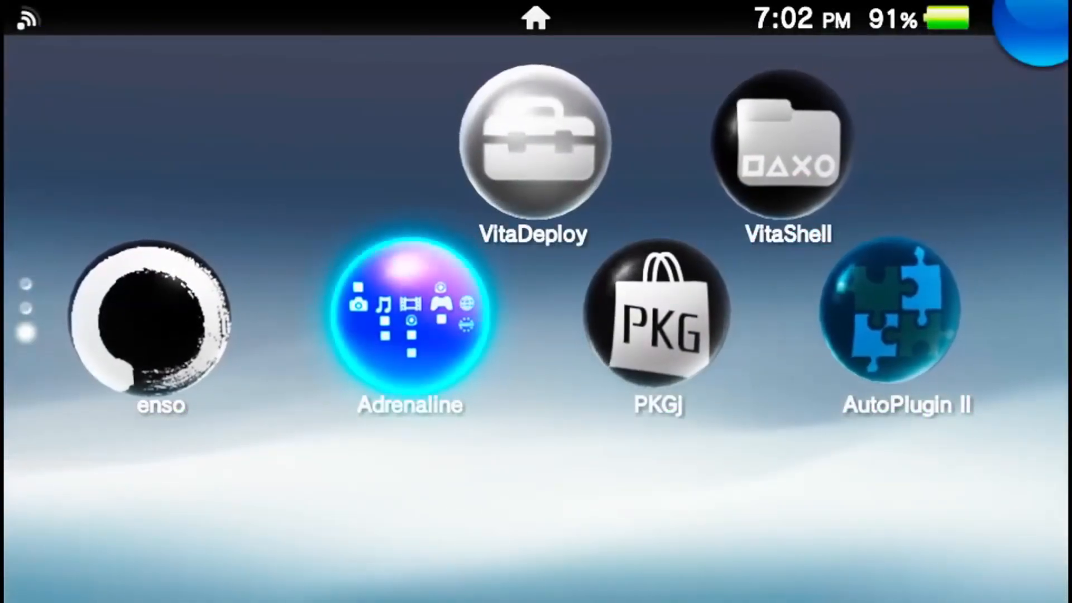
- Start AutoPlugin II from its LiveArea bubble, reaching the v2.08 title screen
{"action": "left_click", "coordinate": [409, 315]}
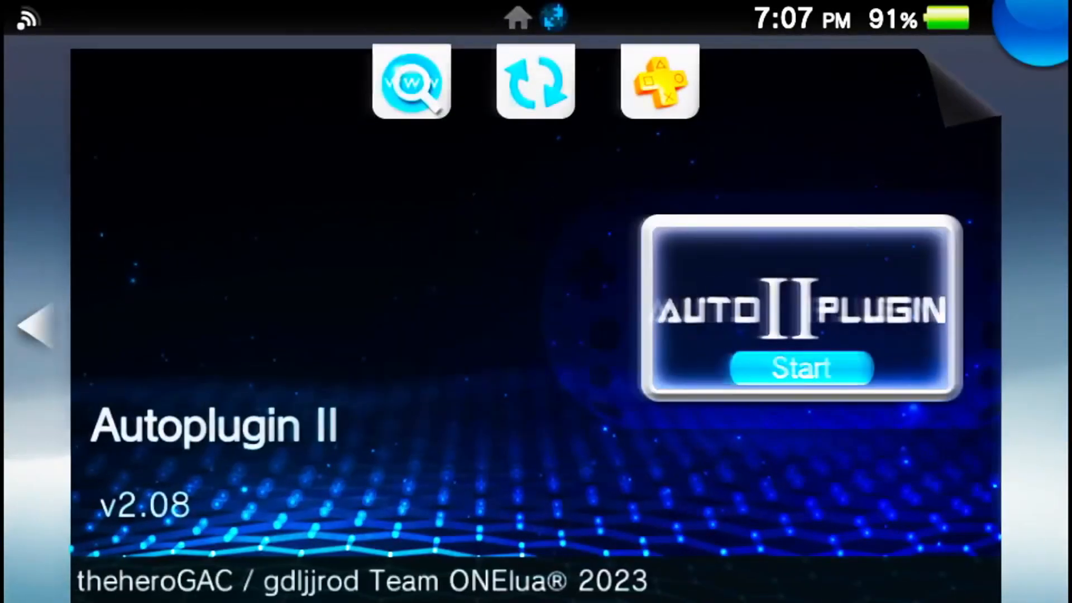
- Install a plugin from the 124-item Vita plugin list and accept the restart notice
{"action": "left_click", "coordinate": [800, 368]}
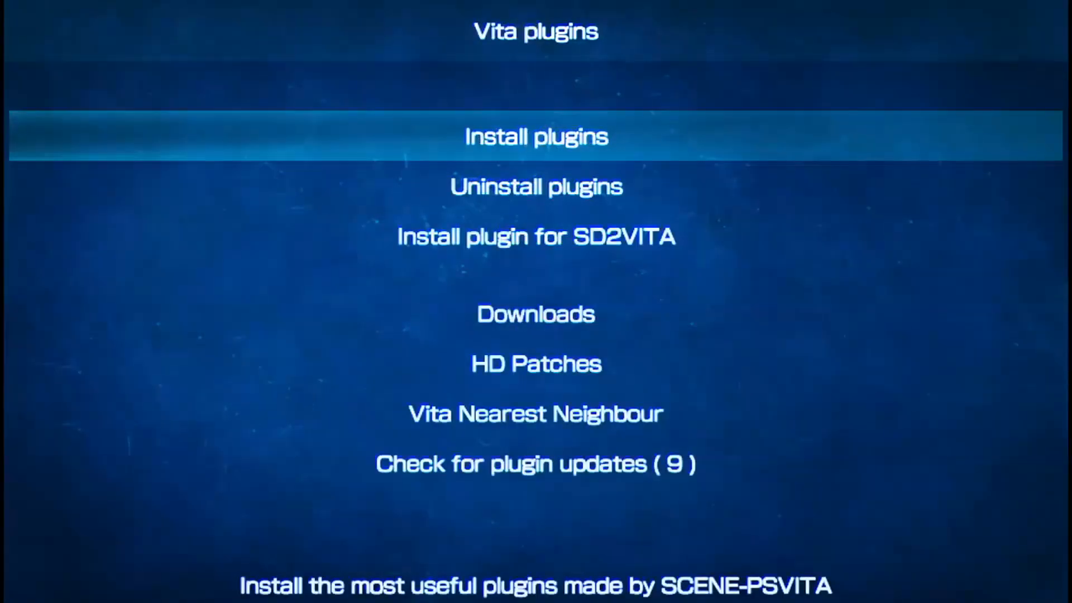
{"action": "left_click", "coordinate": [536, 136]}
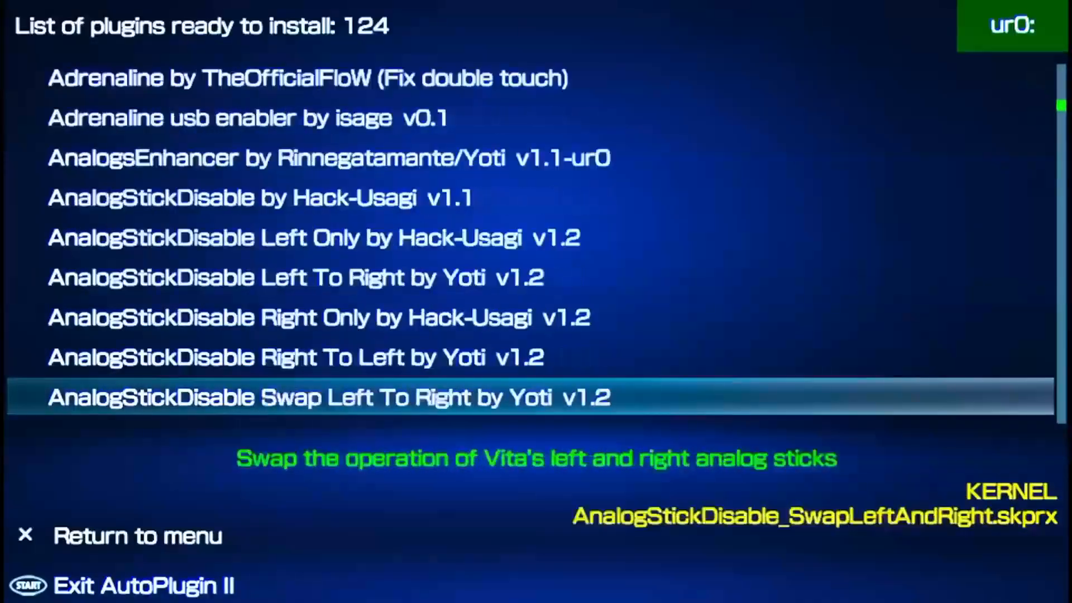
{"action": "scroll", "scroll_direction": "down", "scroll_amount": 3}
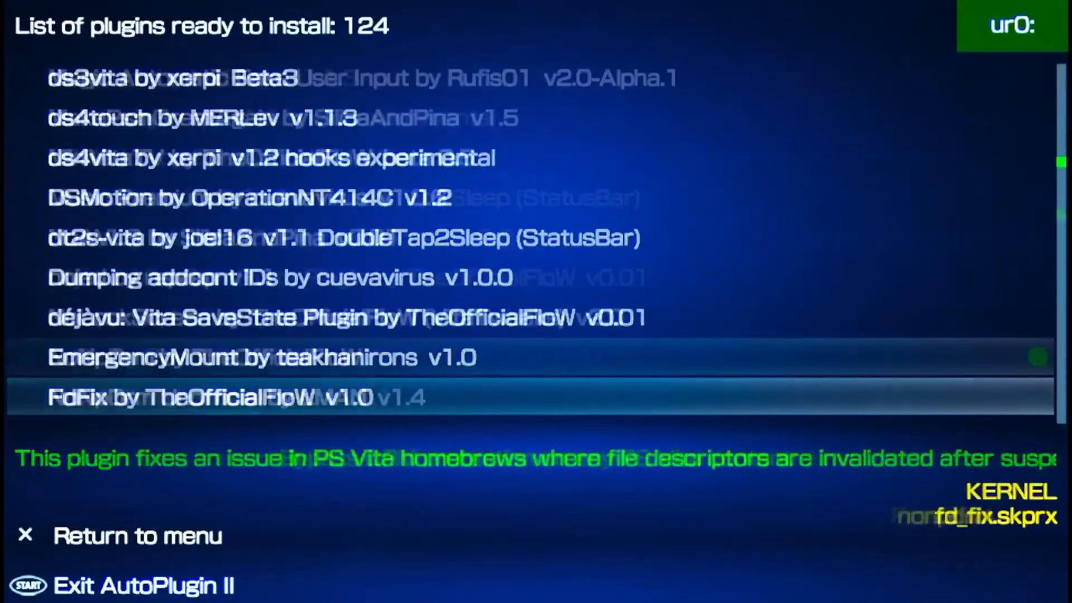
{"action": "scroll", "scroll_direction": "down", "scroll_amount": 3}
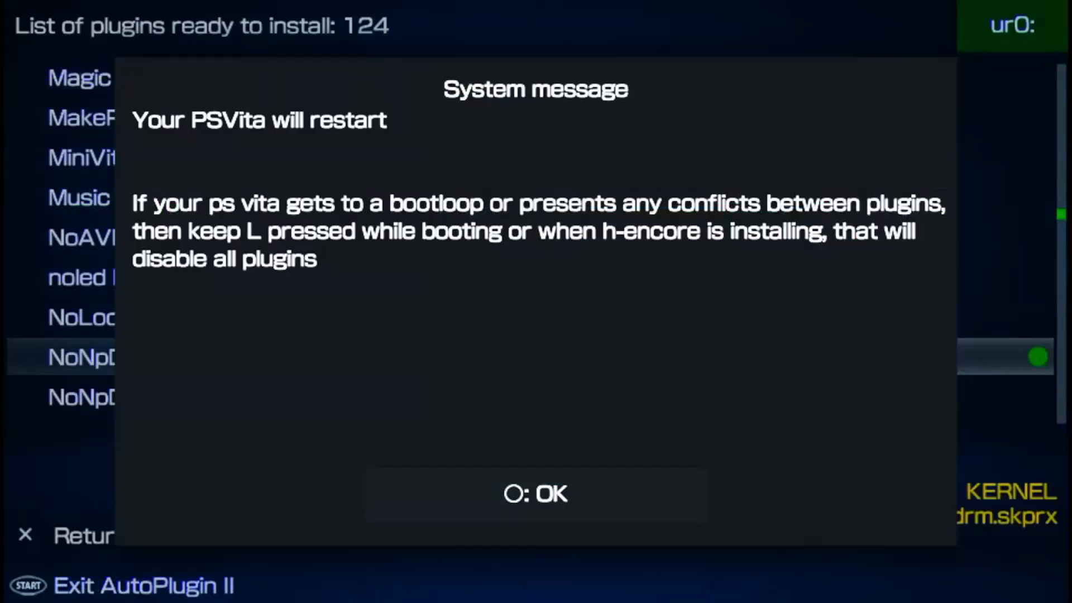
{"action": "left_click", "coordinate": [535, 493]}
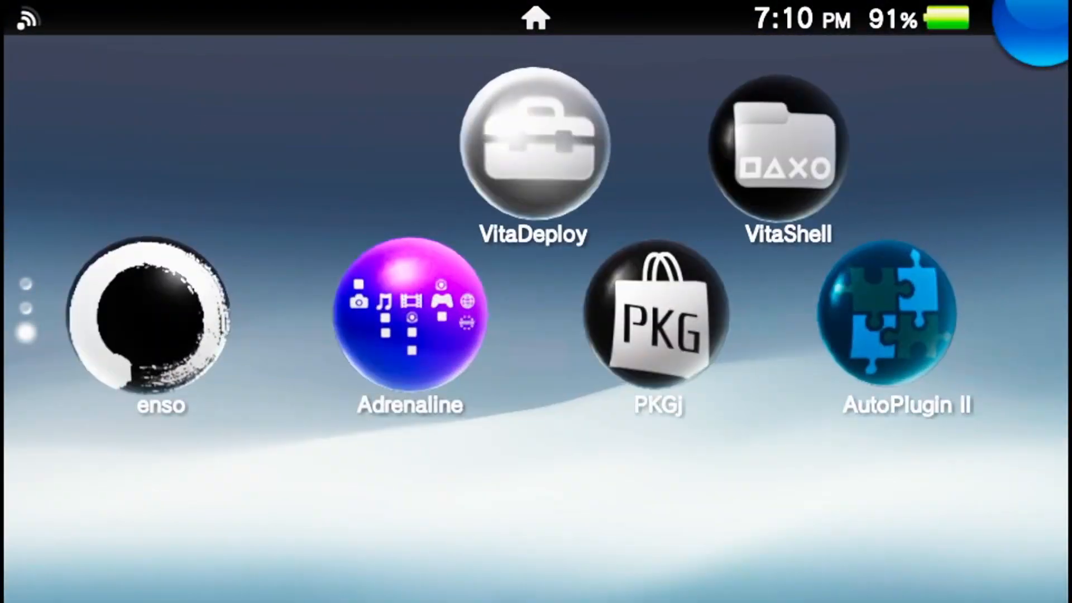